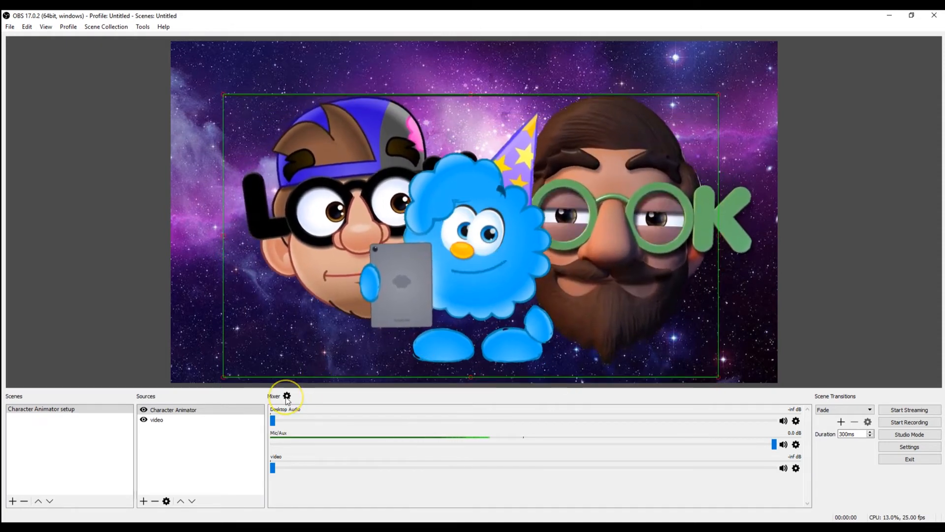
- Reach the Advanced Audio Properties and select the Mic/Aux Sync Offset (ms) field for editing
{"action": "left_click", "coordinate": [286, 396]}
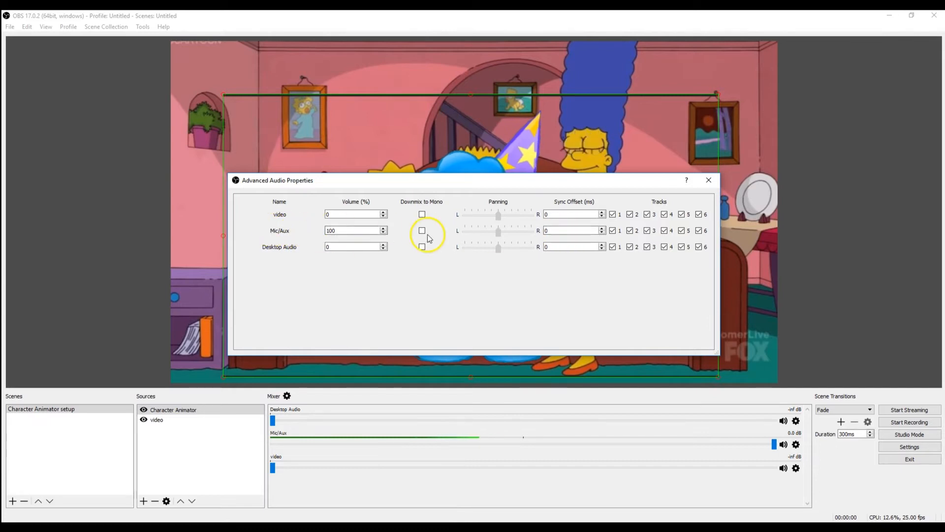
{"action": "left_click", "coordinate": [571, 231]}
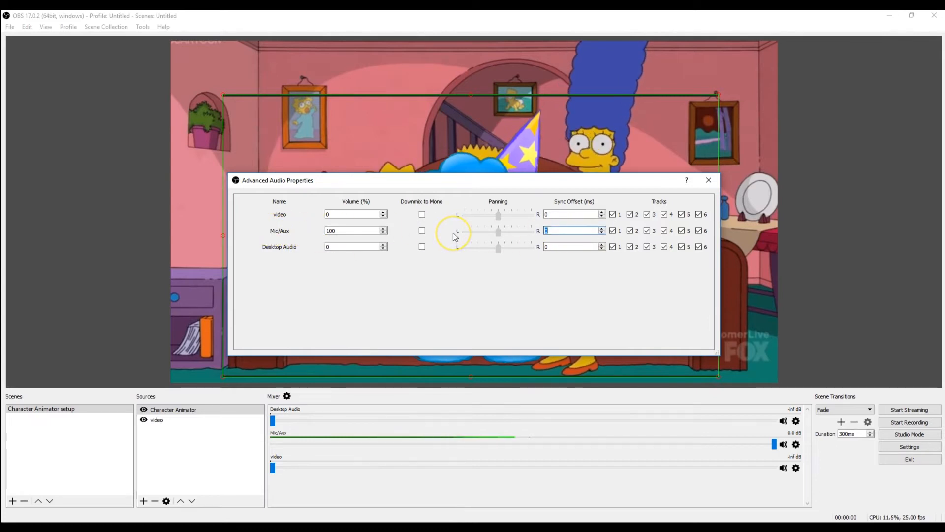